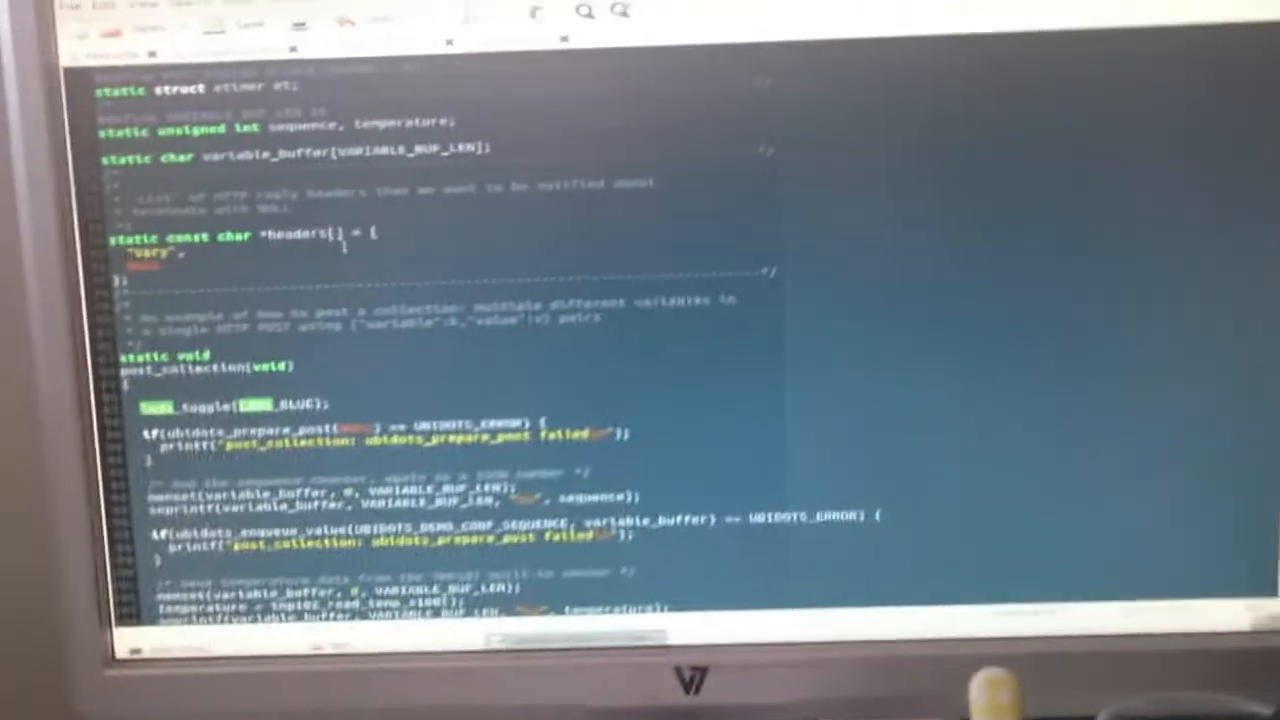
scroll(down, 3)
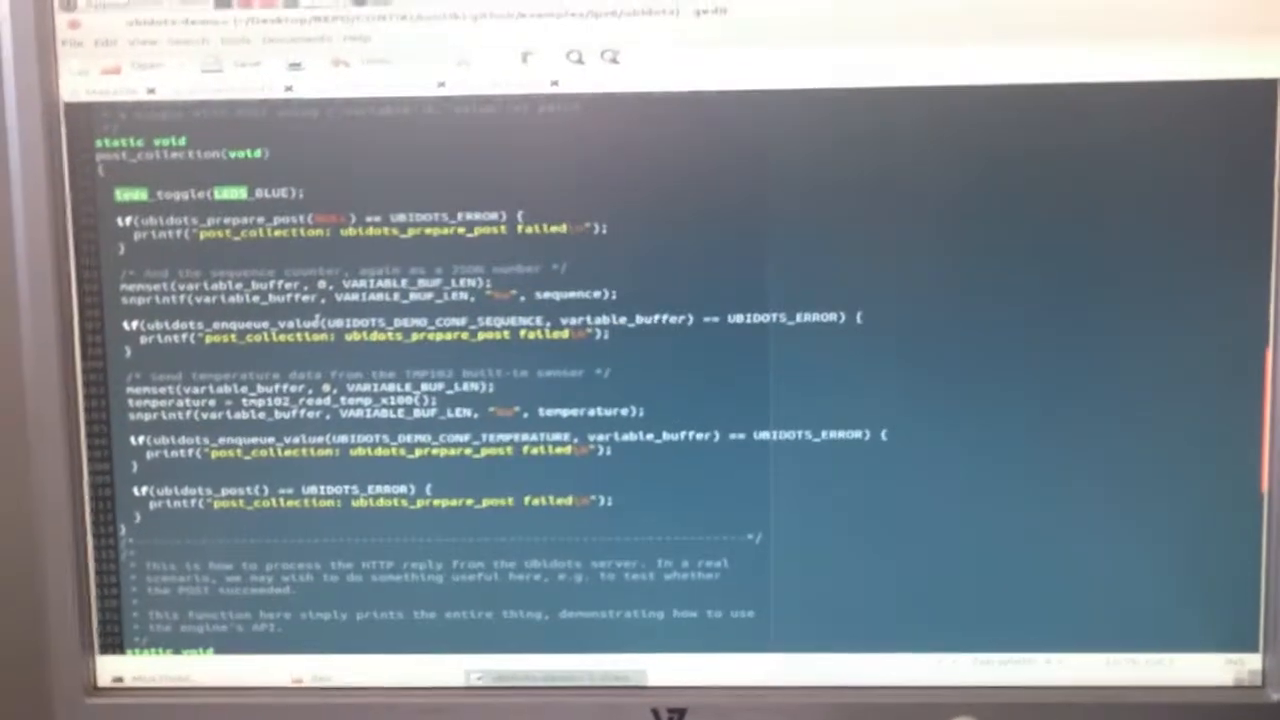